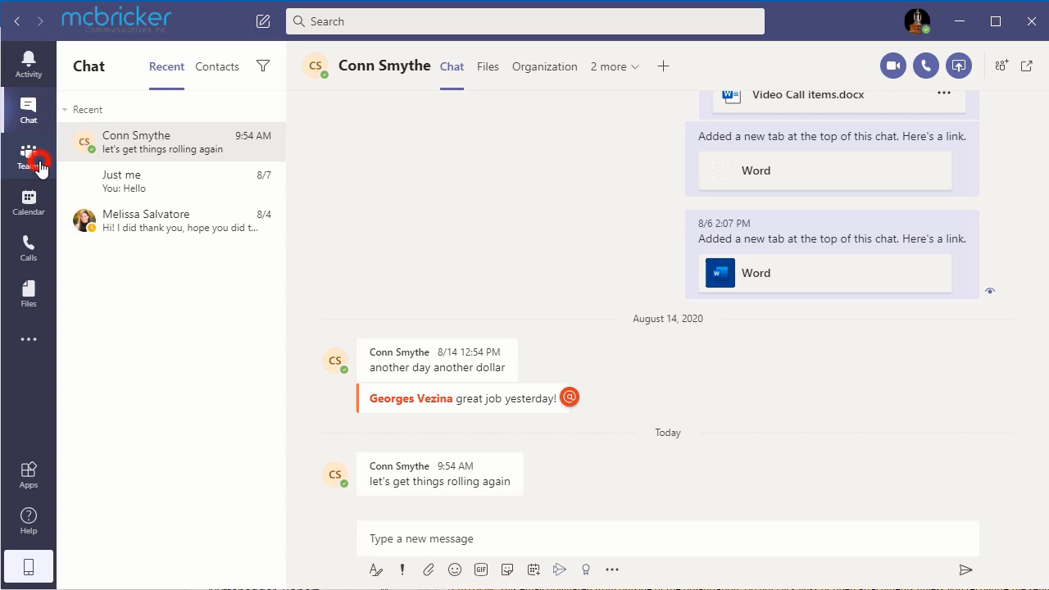
Go to the Teams list and show the Stanleys Hardware team's options
{"action": "left_click", "coordinate": [28, 156]}
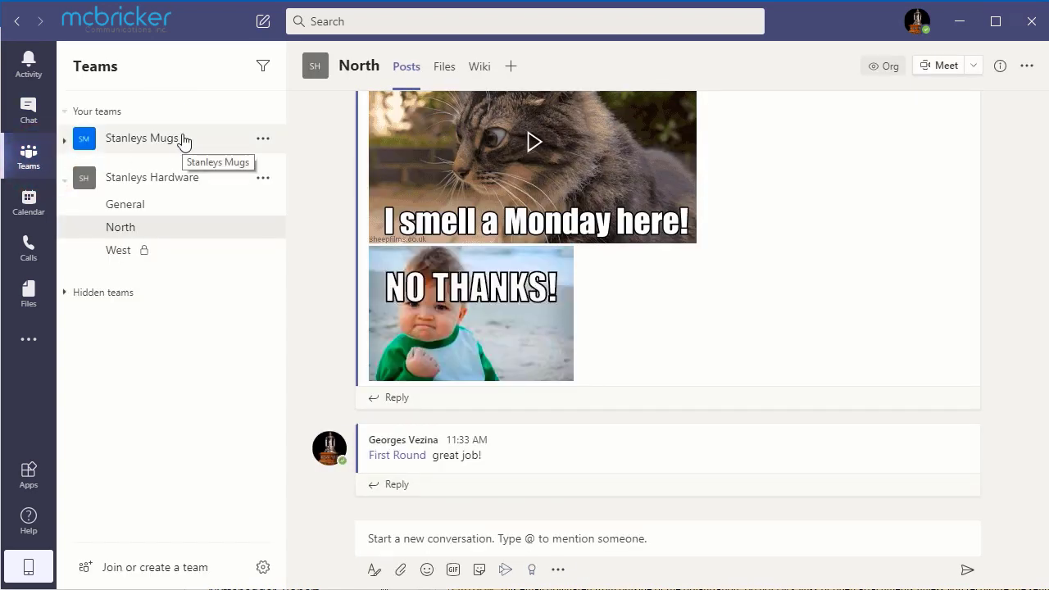
{"action": "mouse_move", "coordinate": [152, 177]}
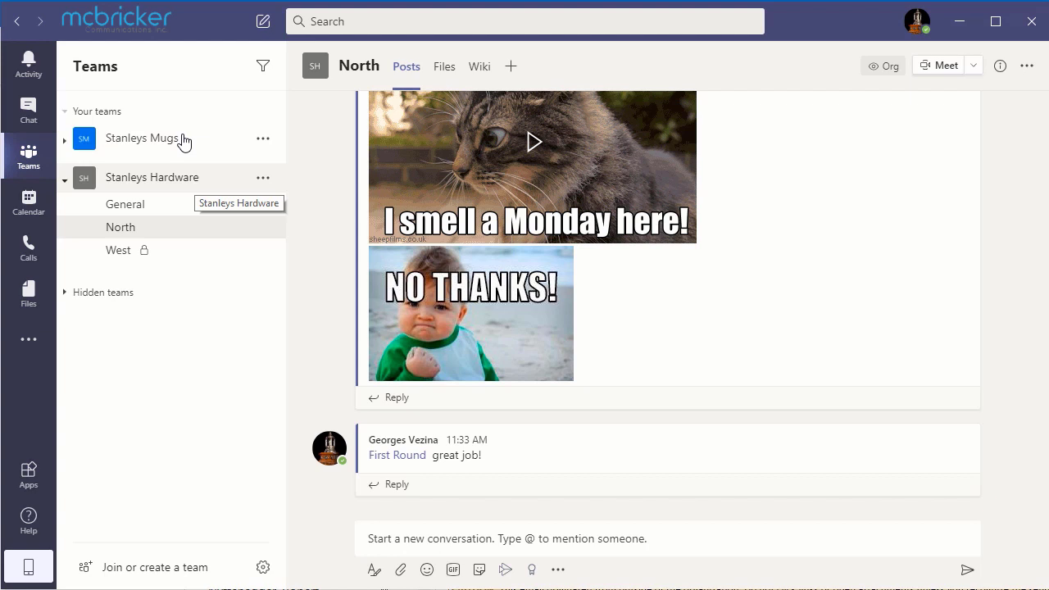
{"action": "left_click", "coordinate": [262, 177]}
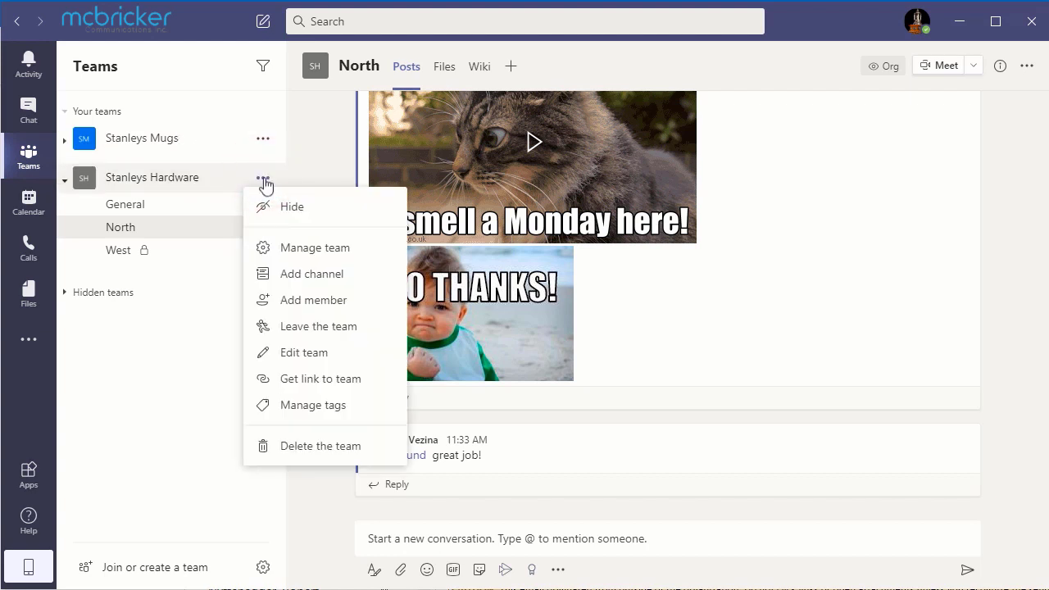
{"action": "mouse_move", "coordinate": [293, 248]}
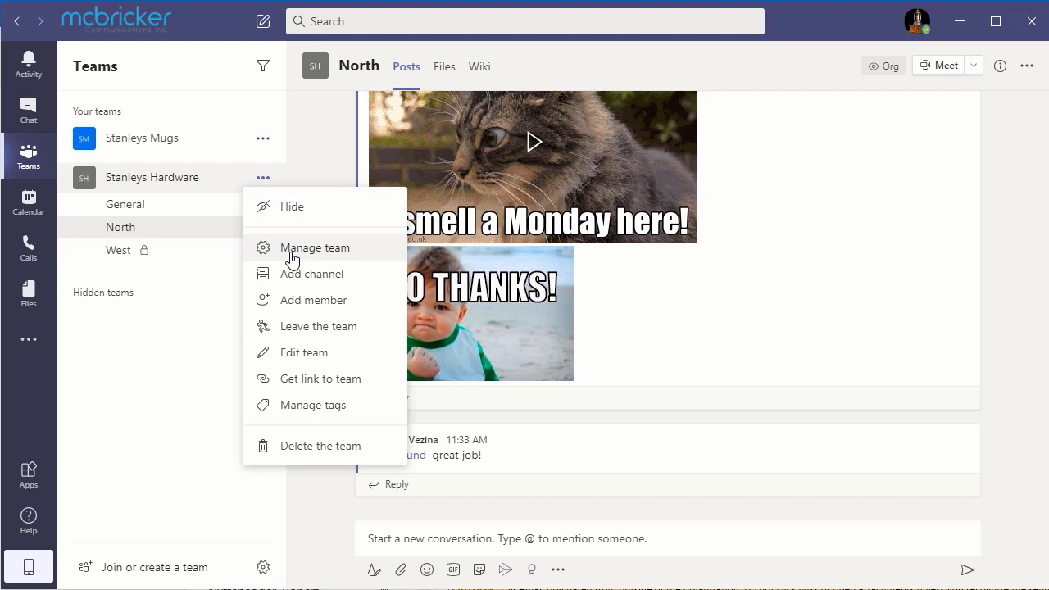
Open Manage team's Settings for Stanleys Hardware and start uploading a new team picture
{"action": "left_click", "coordinate": [315, 248]}
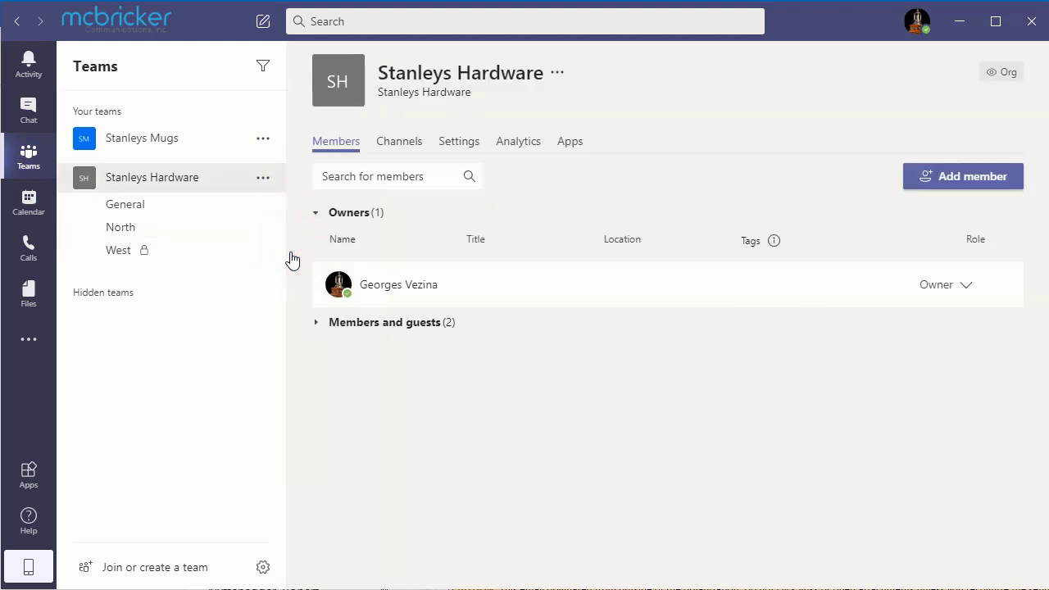
{"action": "mouse_move", "coordinate": [335, 141]}
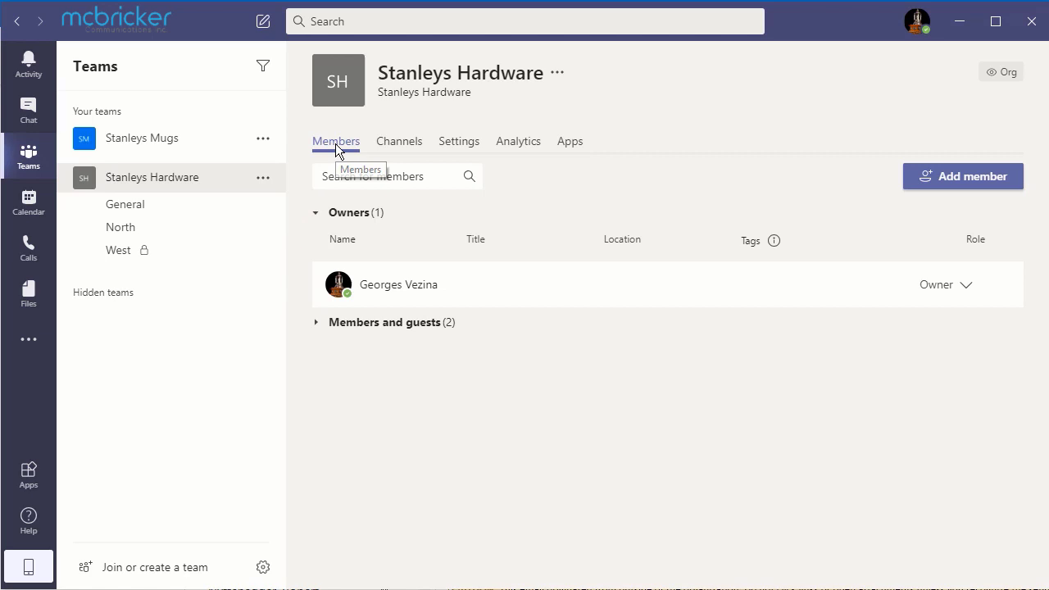
{"action": "left_click", "coordinate": [399, 141]}
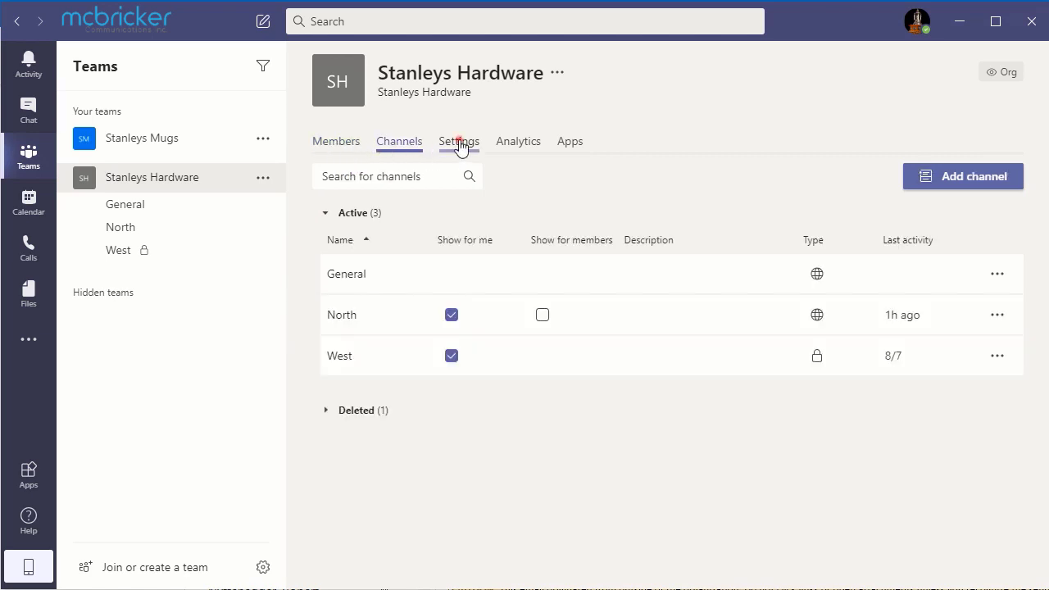
{"action": "left_click", "coordinate": [459, 140]}
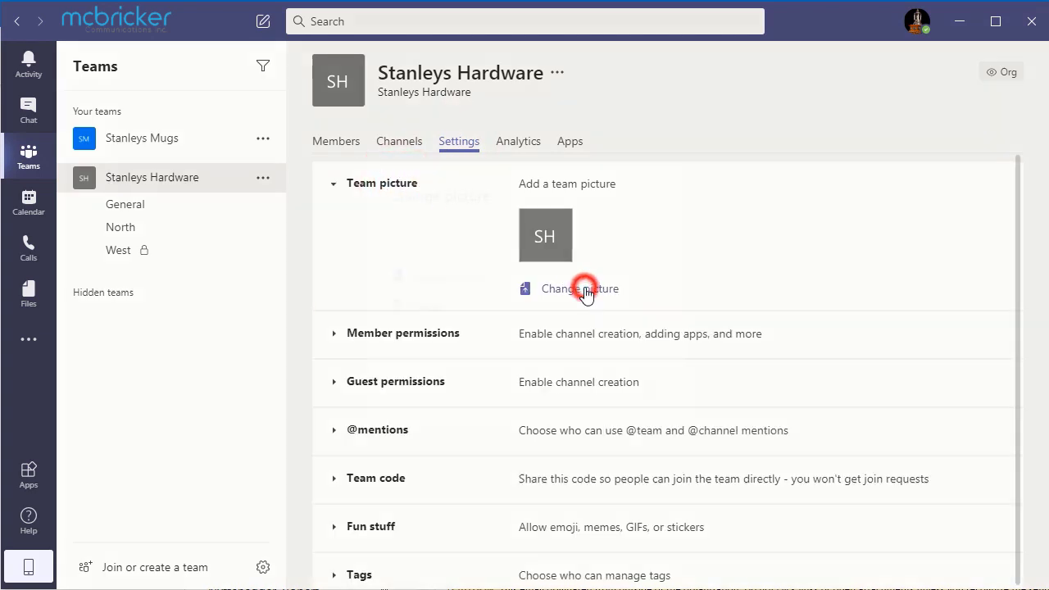
{"action": "left_click", "coordinate": [580, 289]}
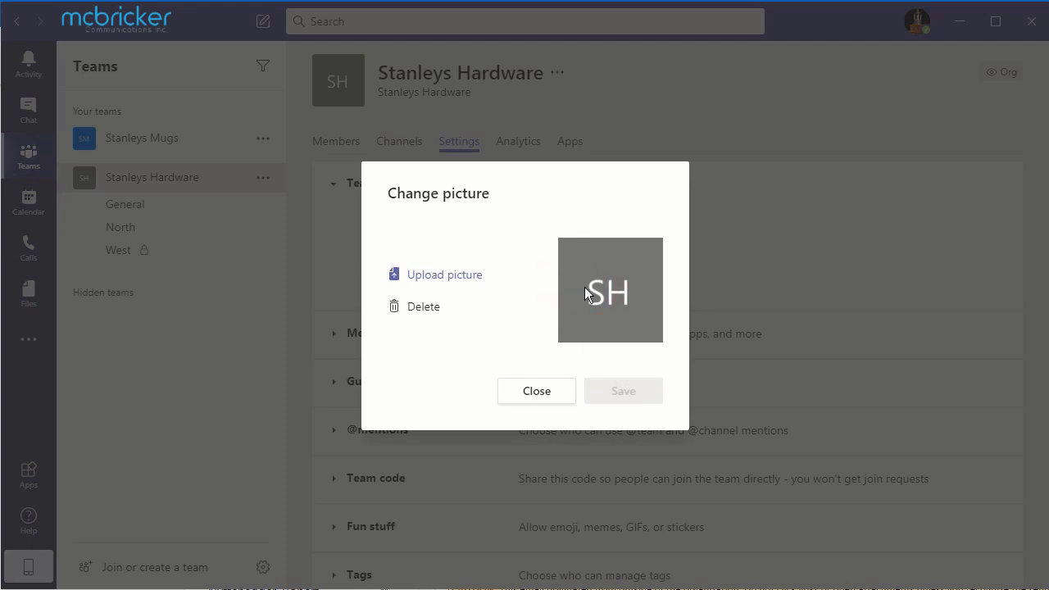
{"action": "left_click", "coordinate": [444, 274]}
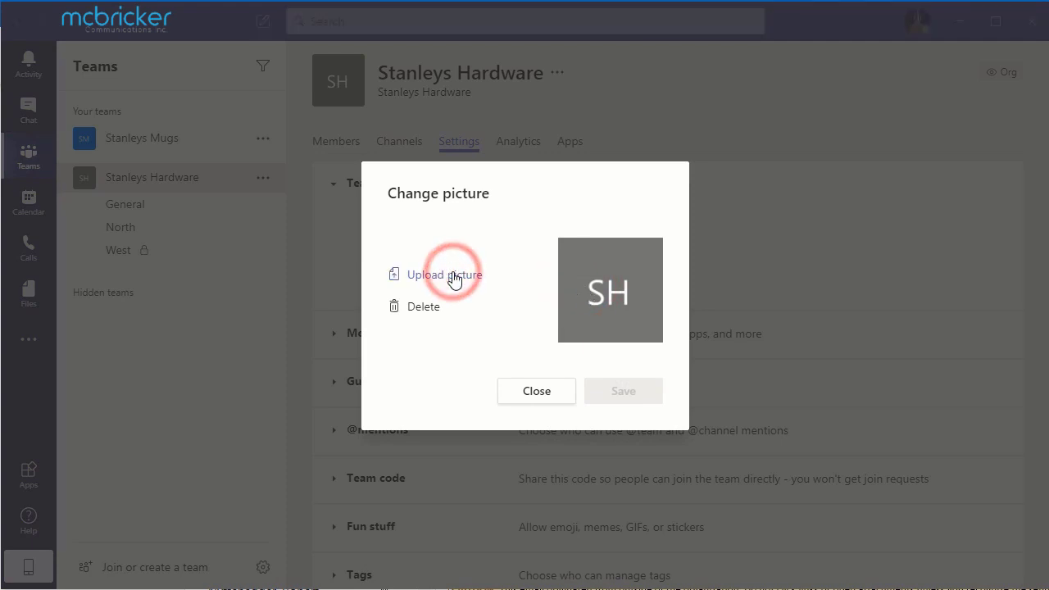
Choose the waving cartoon egg image from the Desktop Teams folder
{"action": "left_click", "coordinate": [445, 275]}
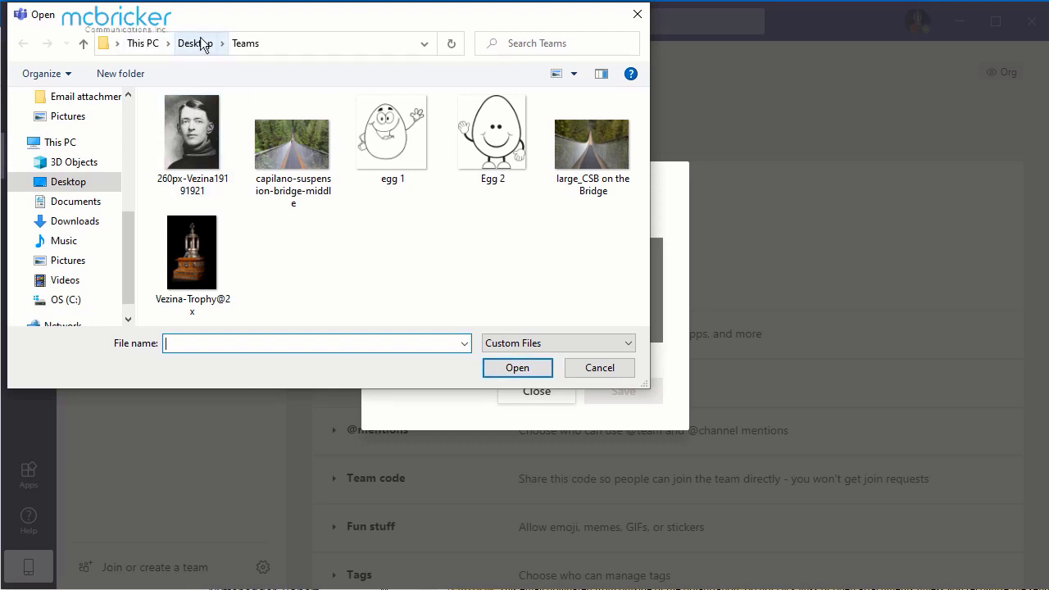
{"action": "mouse_move", "coordinate": [245, 44]}
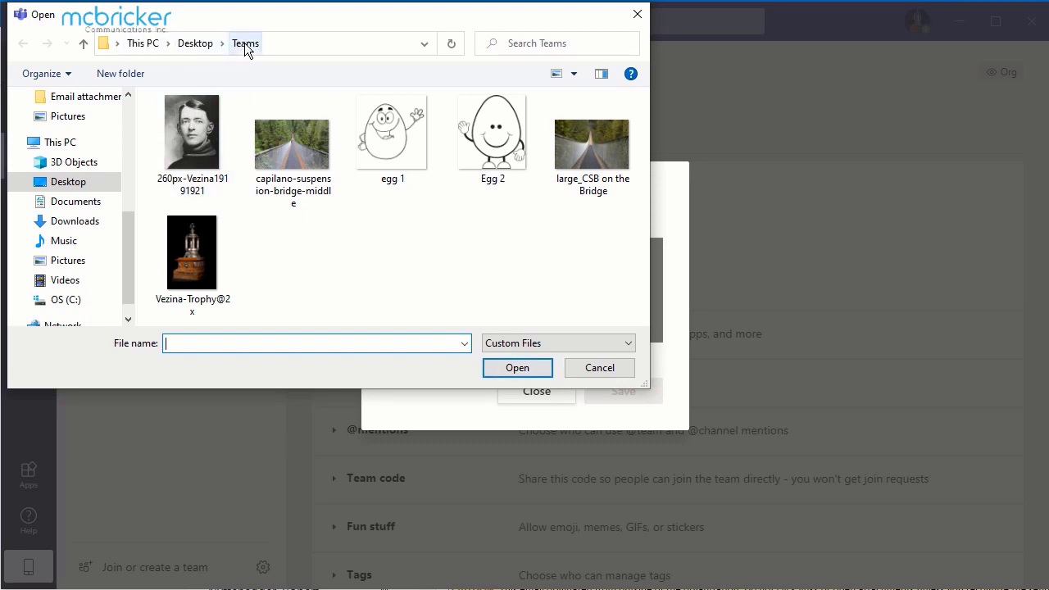
{"action": "left_click", "coordinate": [392, 135]}
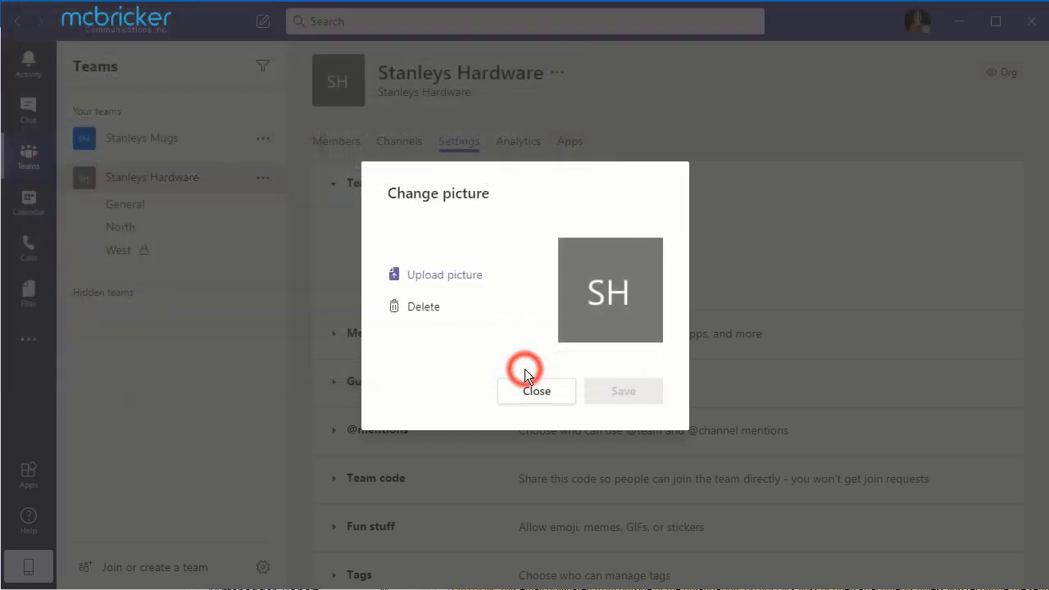
Save the cartoon egg as the Stanleys Hardware picture and close the dialog
{"action": "left_click", "coordinate": [444, 273]}
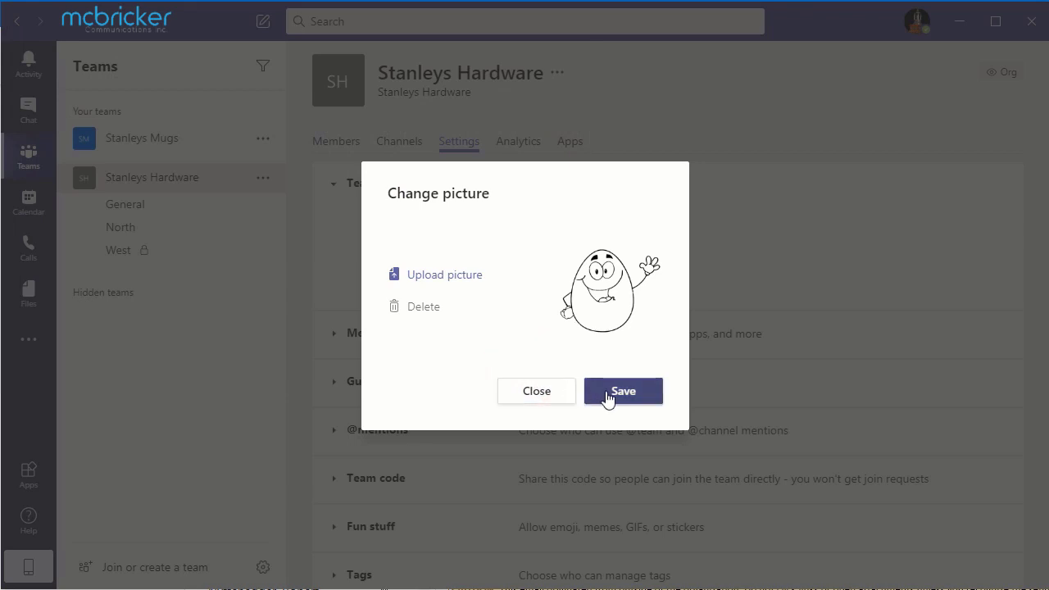
{"action": "left_click", "coordinate": [622, 391]}
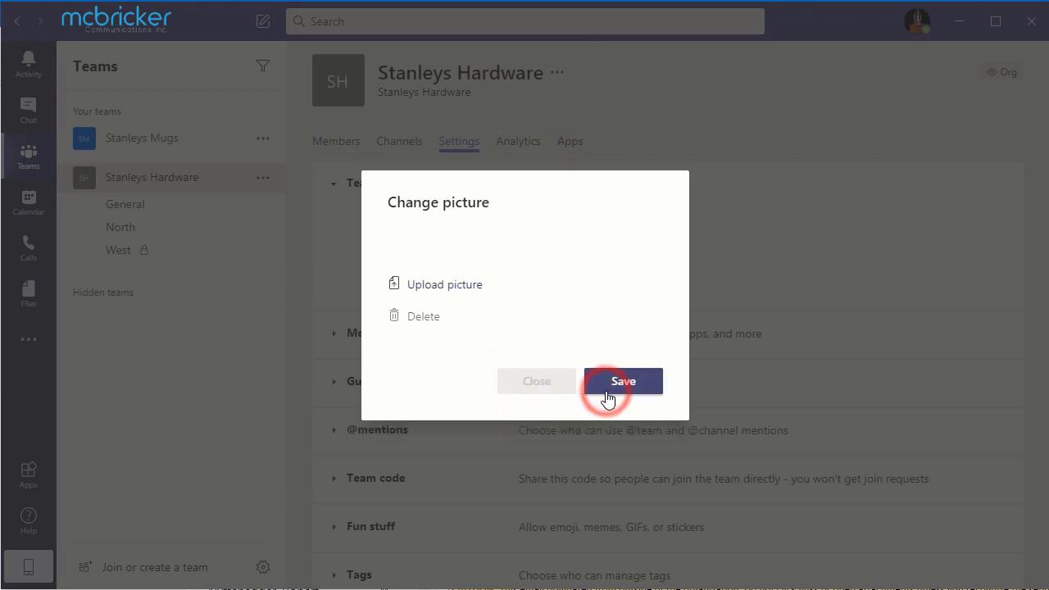
{"action": "left_click", "coordinate": [623, 381]}
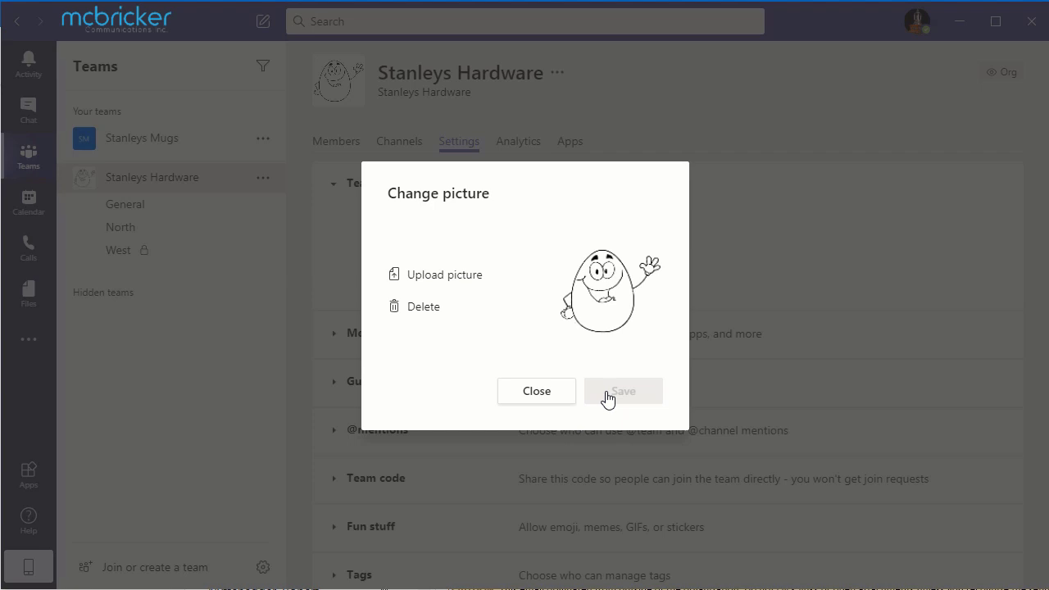
{"action": "mouse_move", "coordinate": [536, 390]}
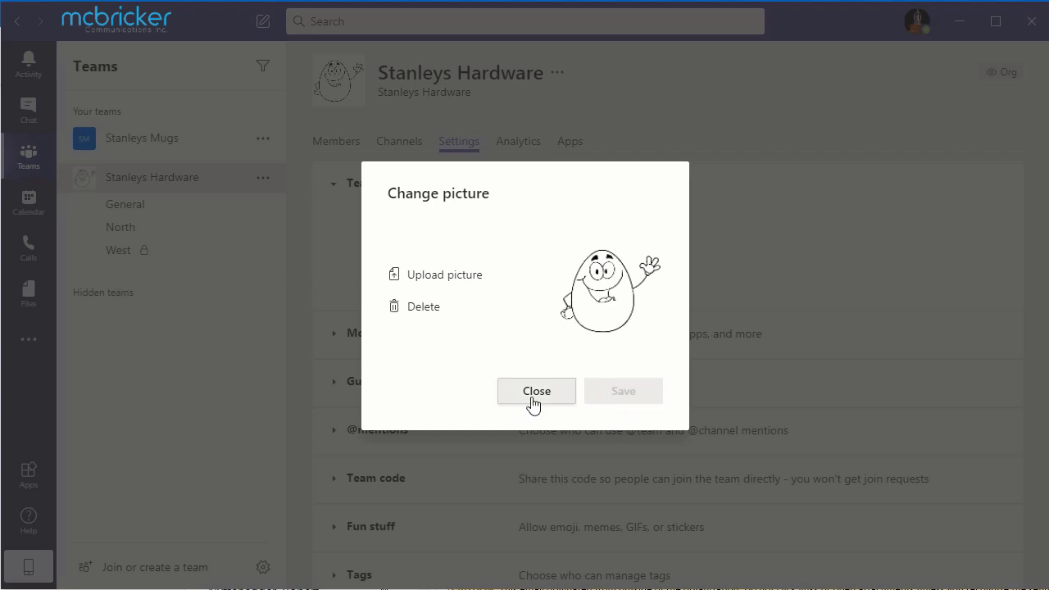
{"action": "left_click", "coordinate": [535, 391]}
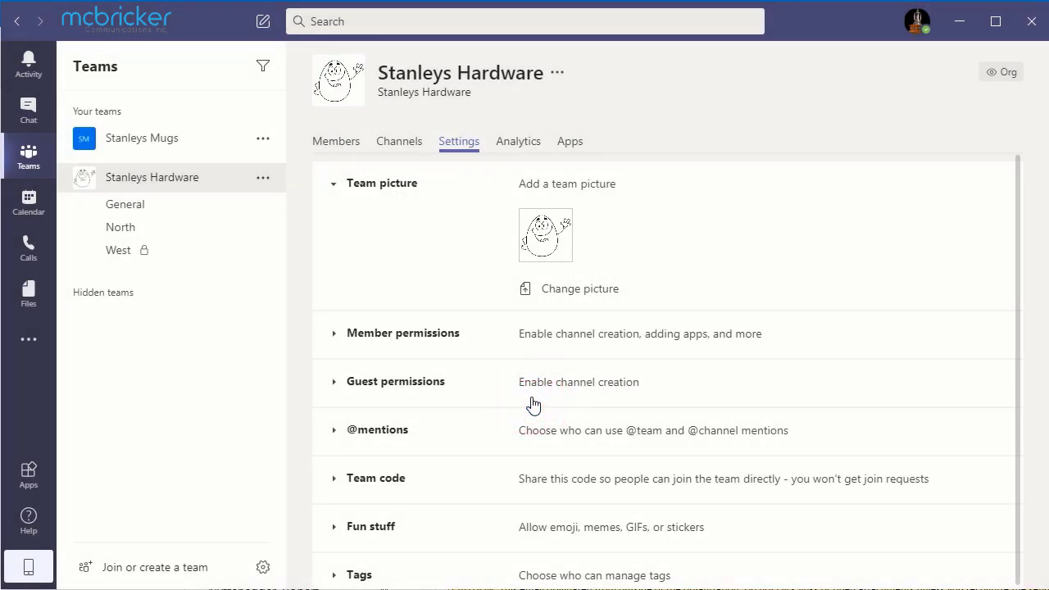